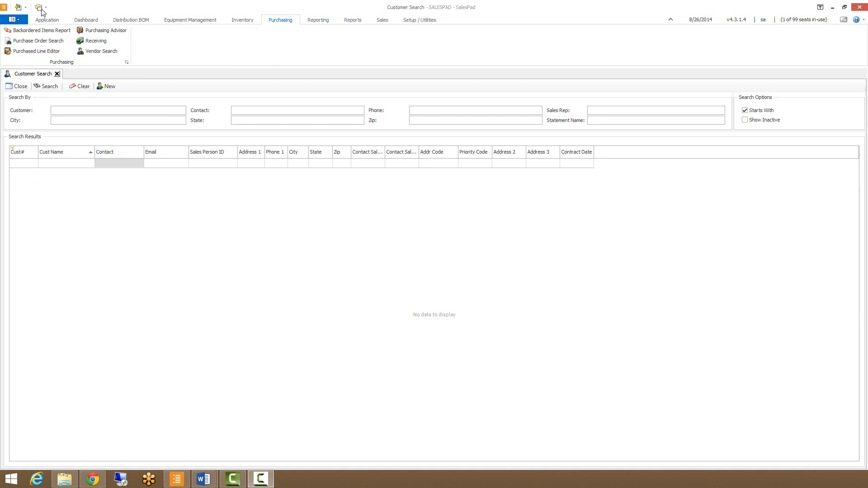
# Step: Launch the Purchased Line Editor from the Purchasing modules list
pyautogui.click(40, 7)
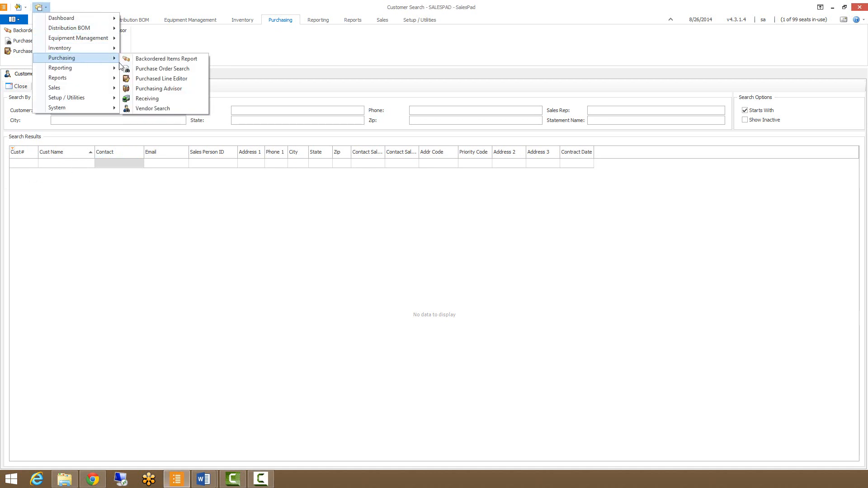
pyautogui.click(161, 77)
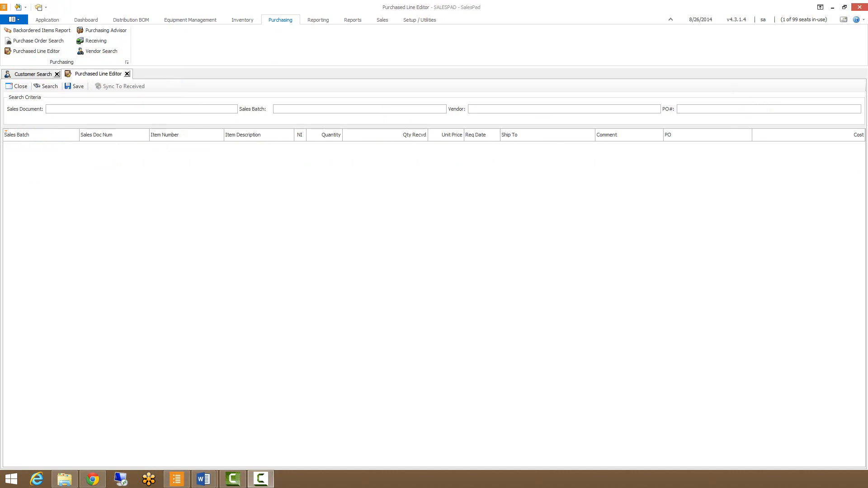
pyautogui.moveTo(91, 190)
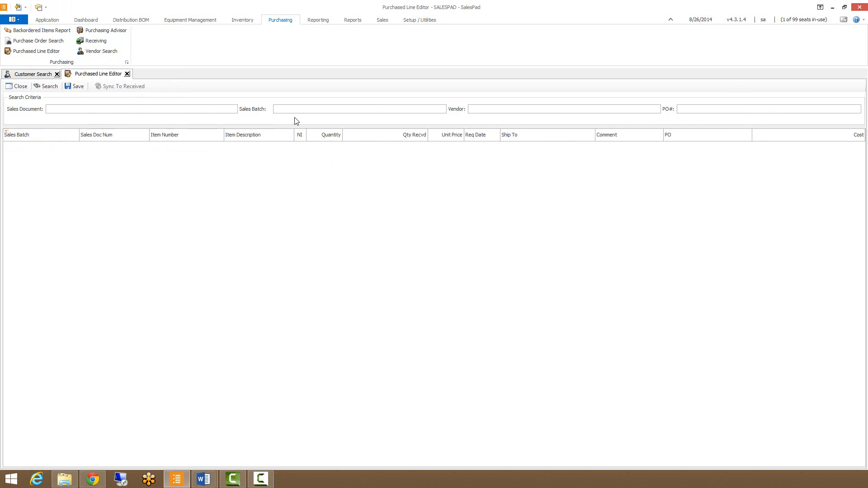
pyautogui.click(564, 108)
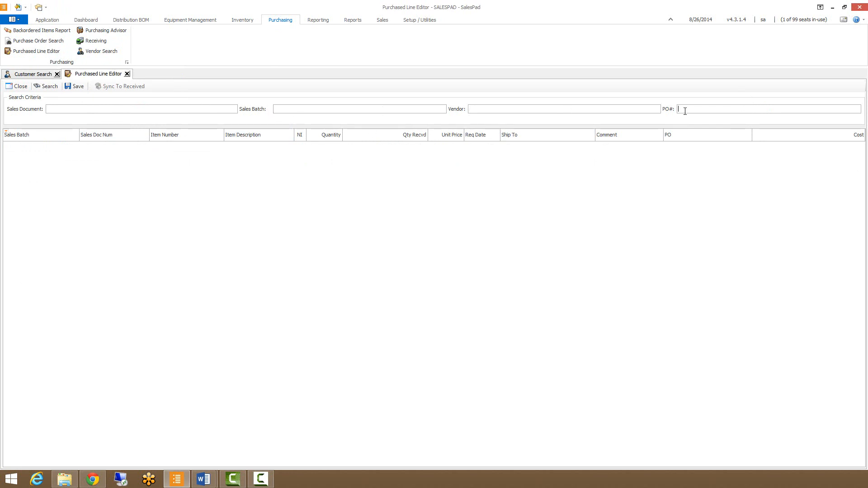
pyautogui.click(142, 108)
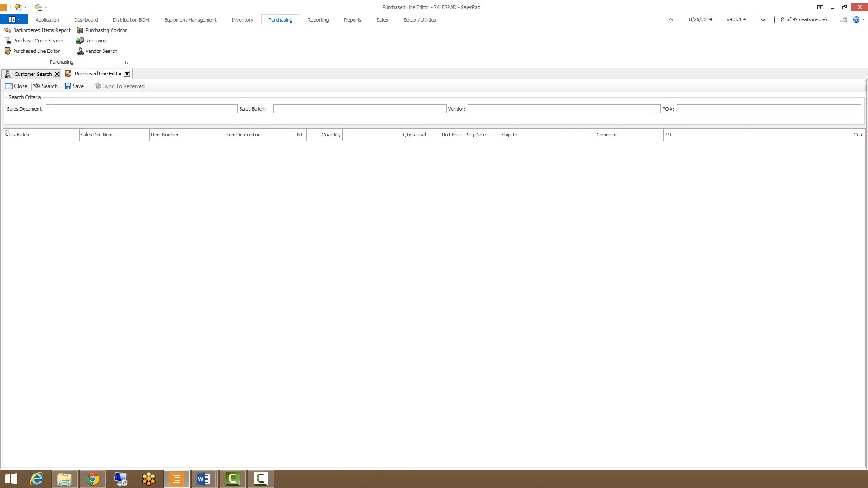
# Step: Search with blank criteria to load all purchased lines, then select the hard drive line's Quantity cell
pyautogui.click(49, 86)
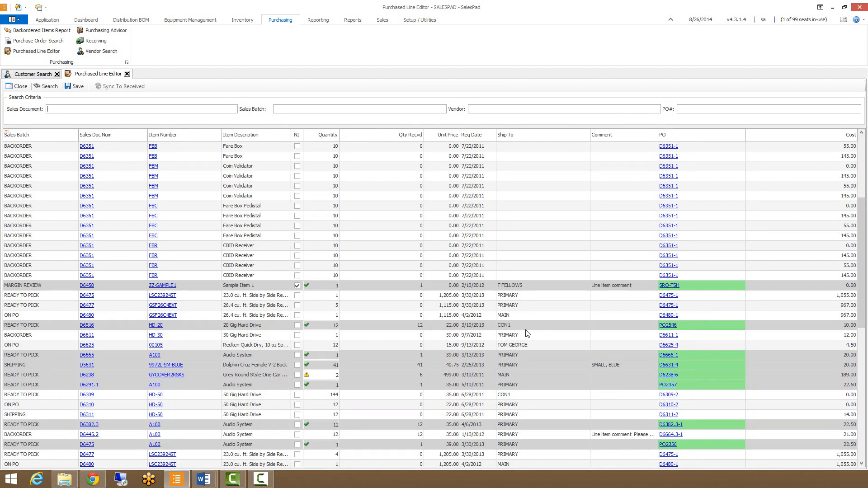
pyautogui.moveTo(323, 331)
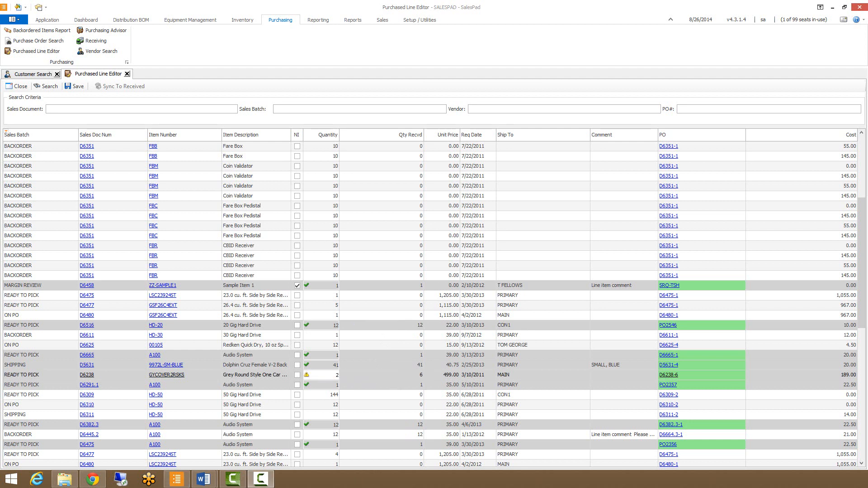
pyautogui.moveTo(188, 398)
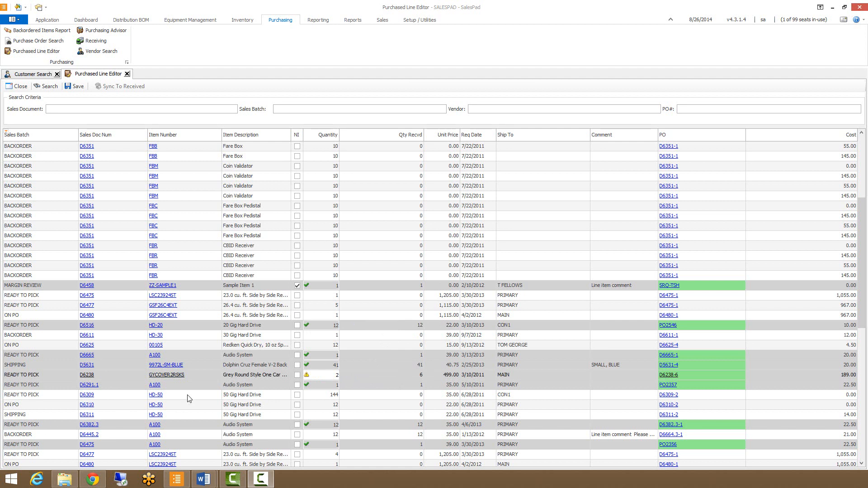
pyautogui.click(327, 335)
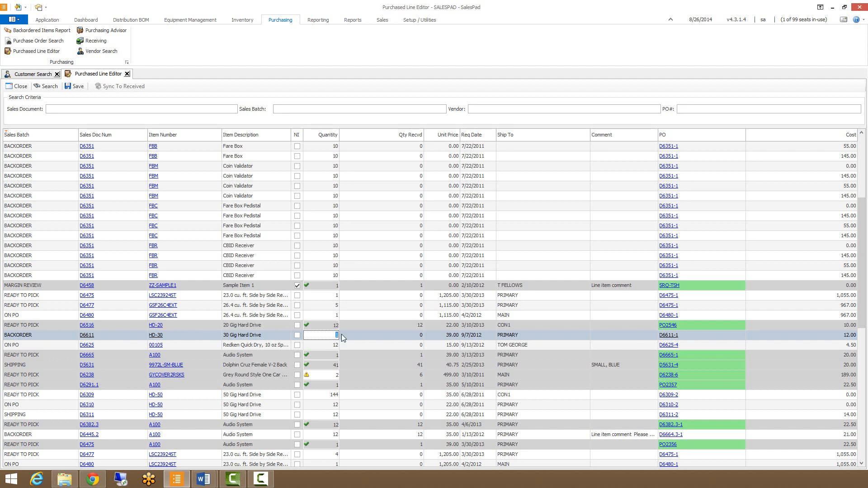
# Step: Set the D6611 30 Gig Hard Drive line quantity to 10 and save it to both documents
pyautogui.write('10')
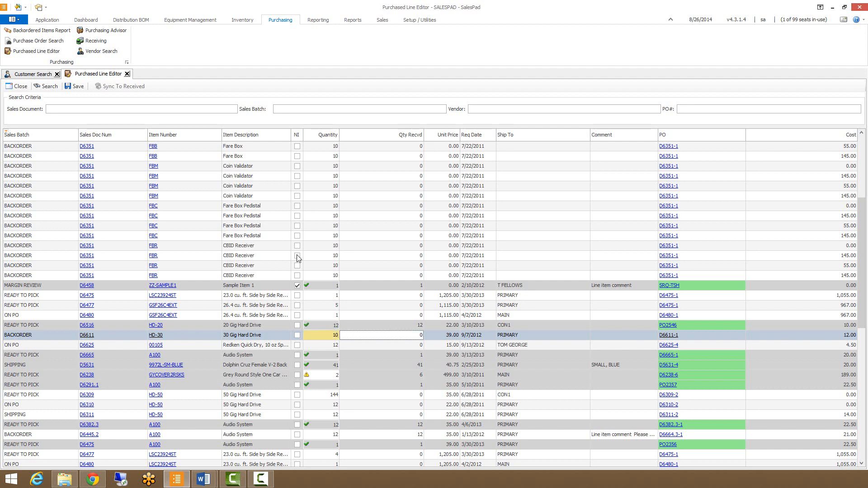
pyautogui.click(75, 86)
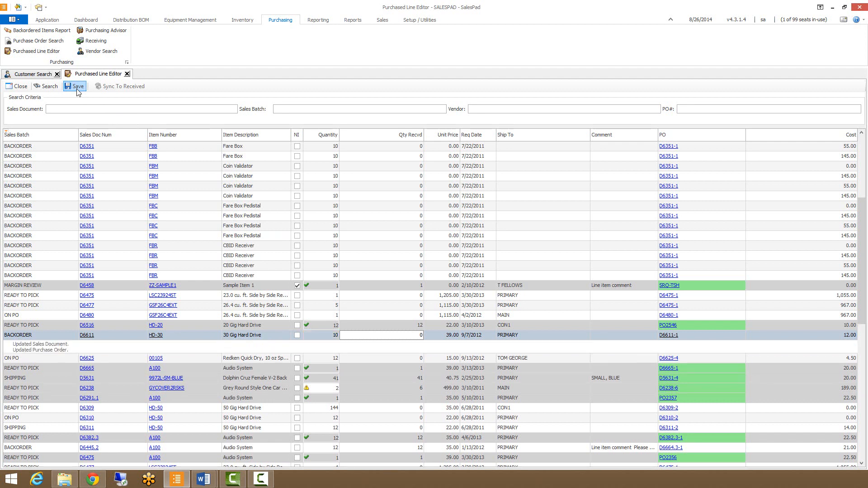
pyautogui.click(76, 86)
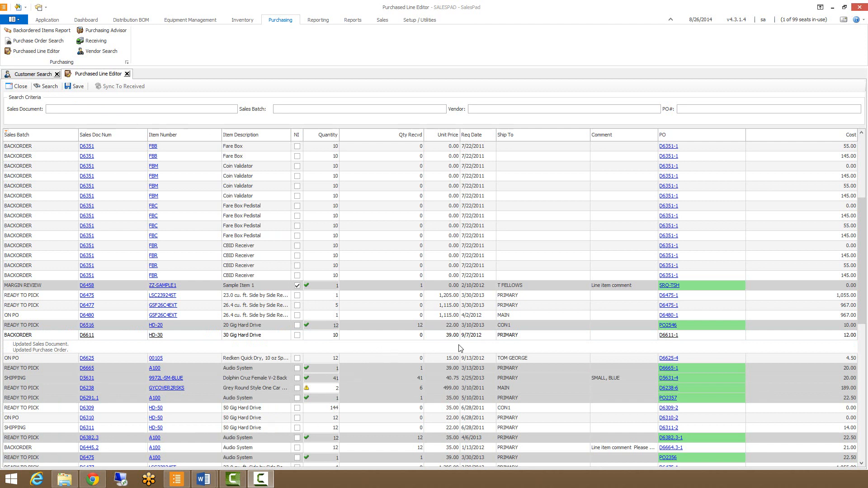
# Step: Change the D6611 line's requested date to 9/7/2013
pyautogui.click(472, 334)
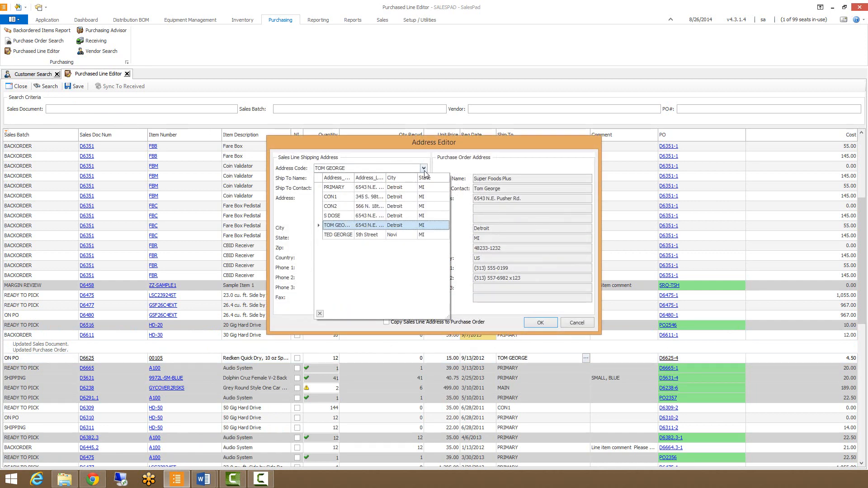
# Step: Ship the Redken D6625 line to the PRIMARY address and save the date and address changes
pyautogui.click(335, 187)
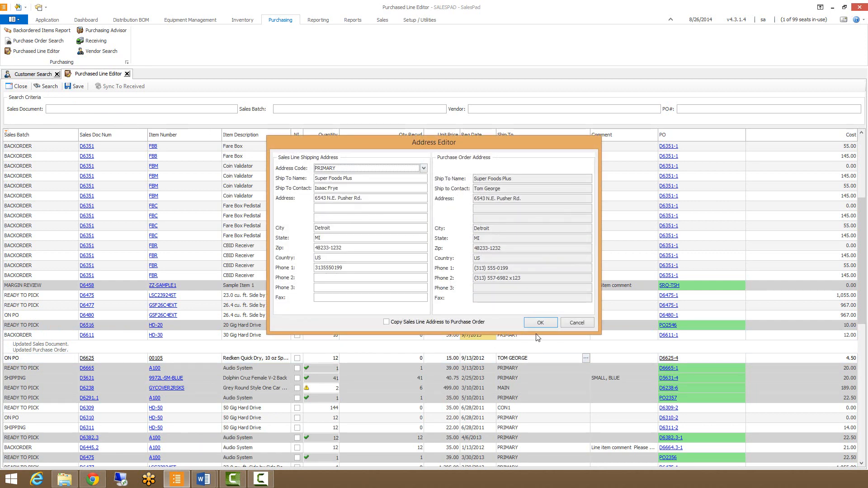
pyautogui.click(540, 323)
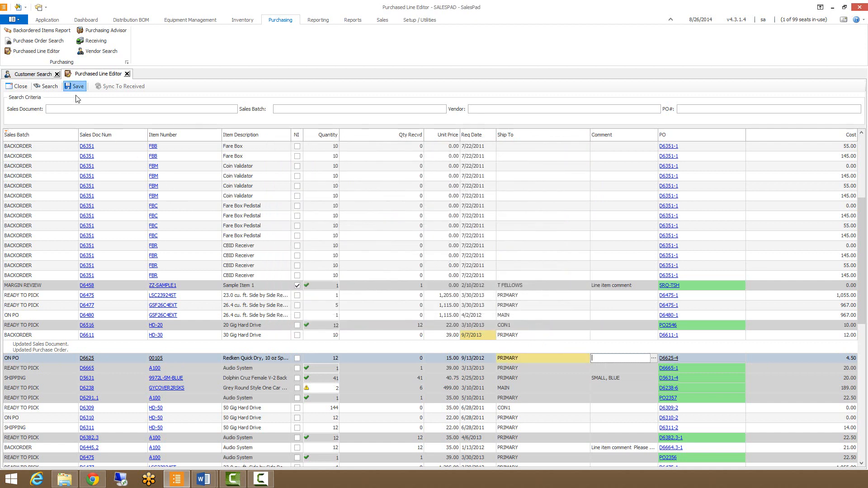
pyautogui.click(75, 86)
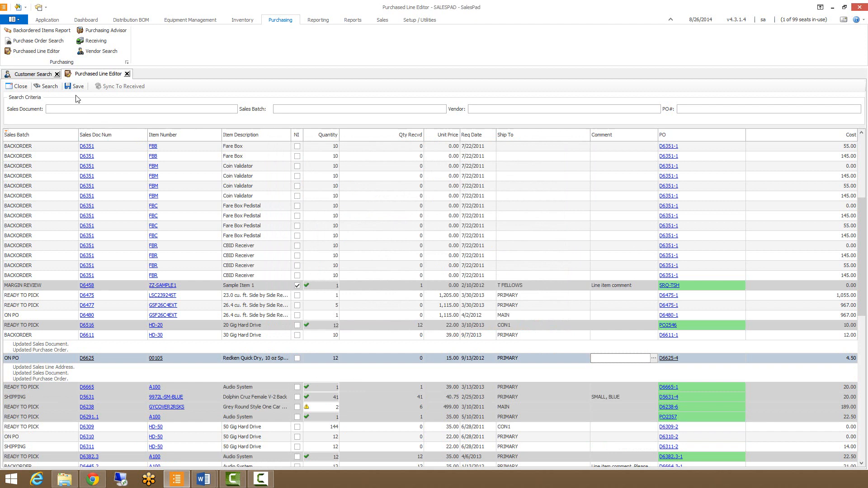